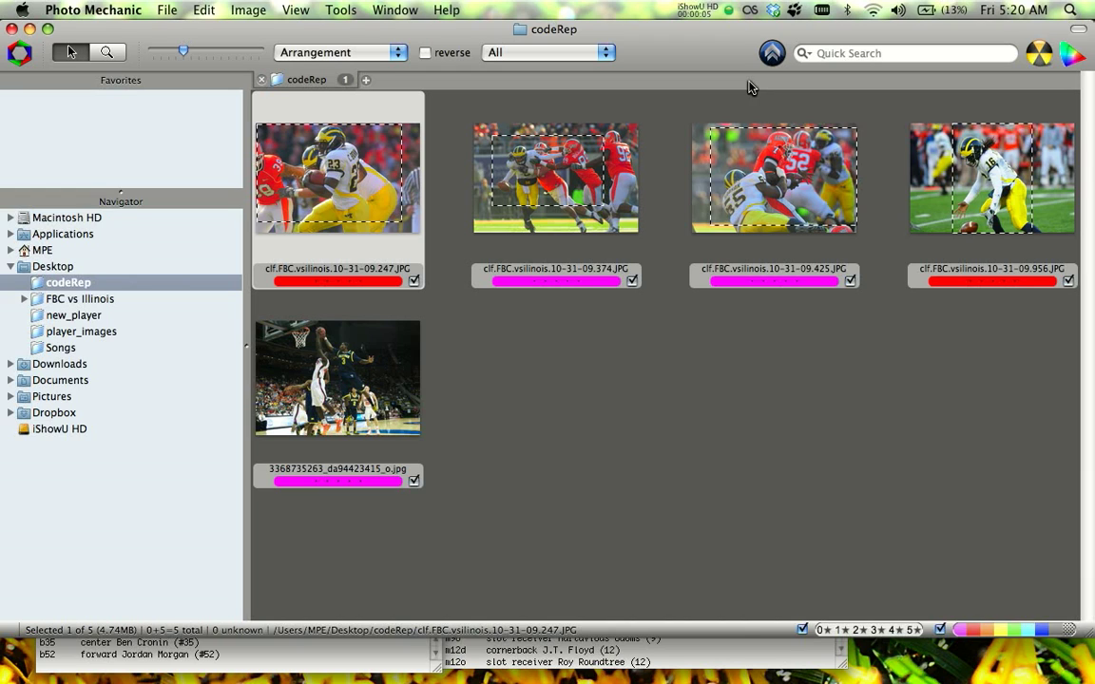
mouse_move(286, 216)
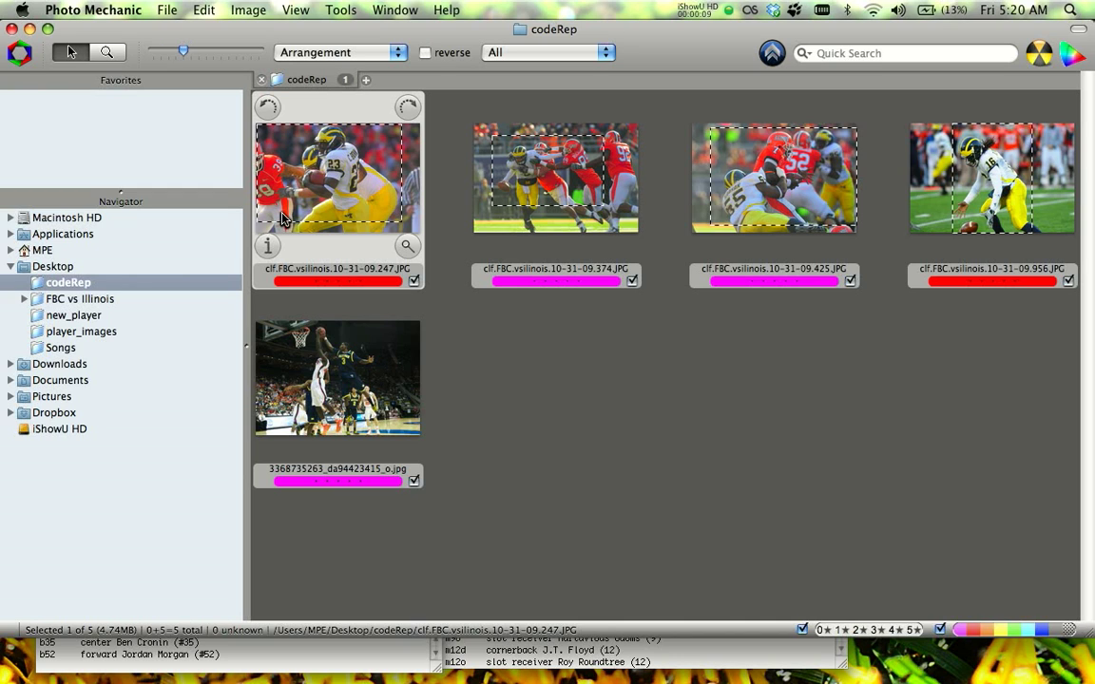
mouse_move(327, 251)
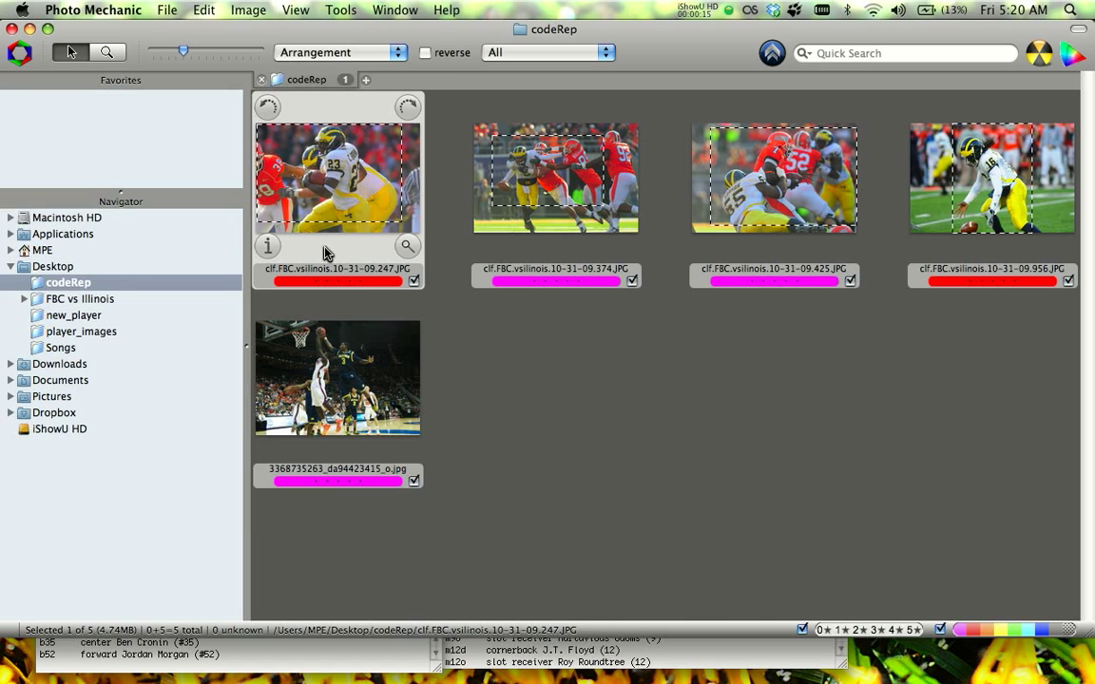
mouse_move(514, 365)
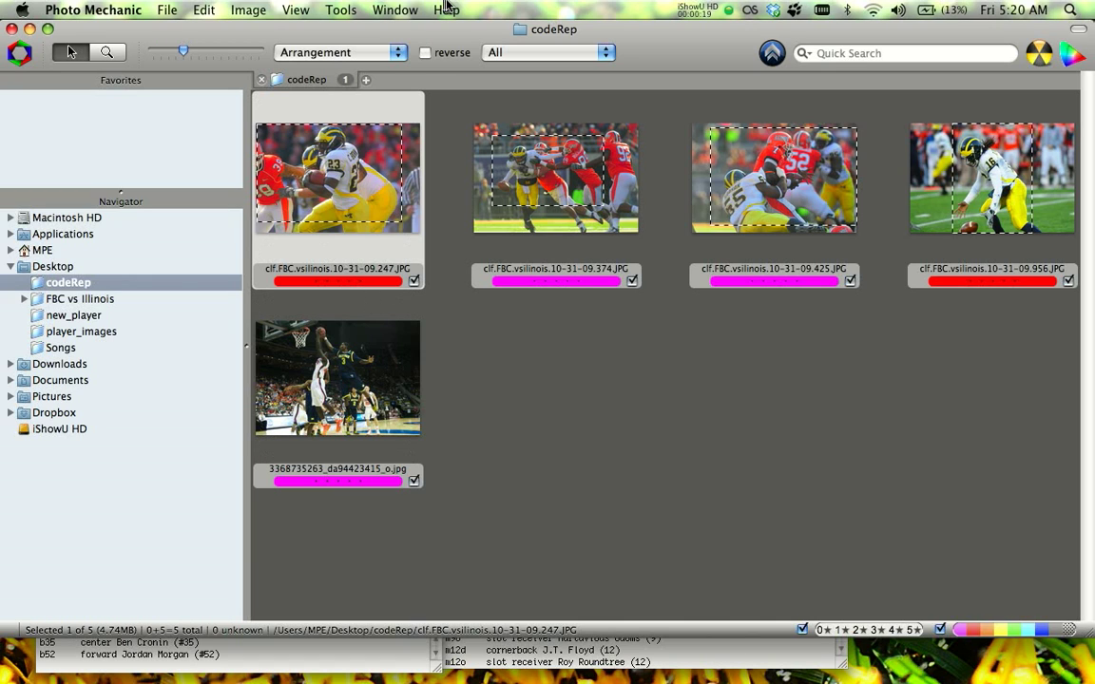
mouse_move(495, 342)
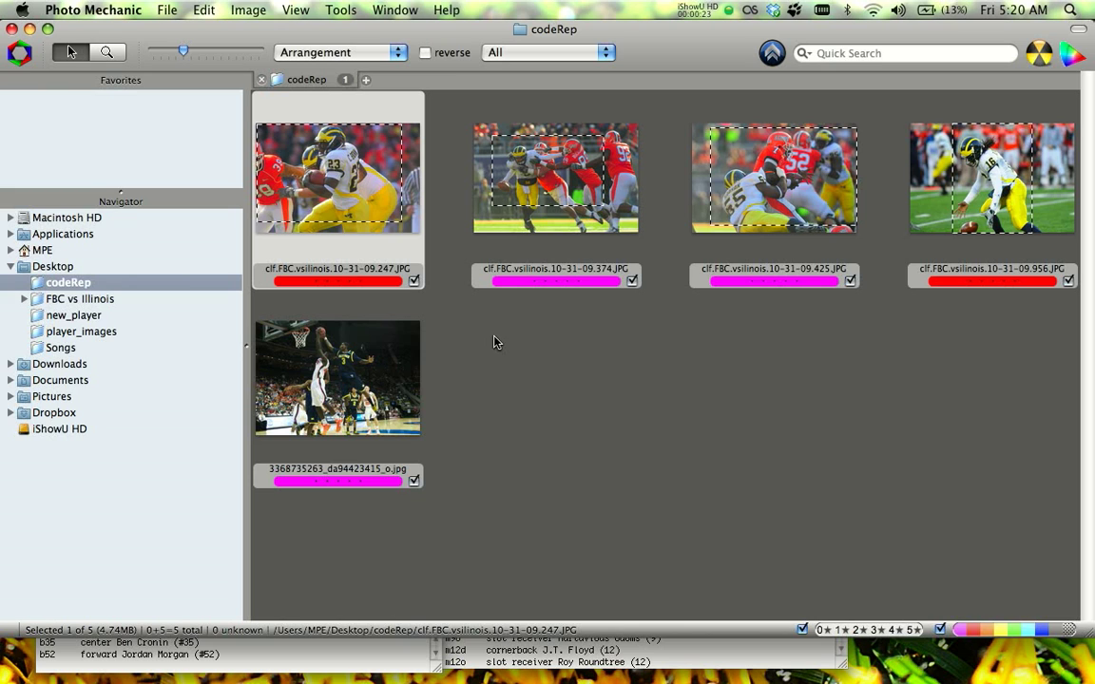
Bring up the Code Replacement dialog from the Edit menu's Settings commands
left_click(247, 10)
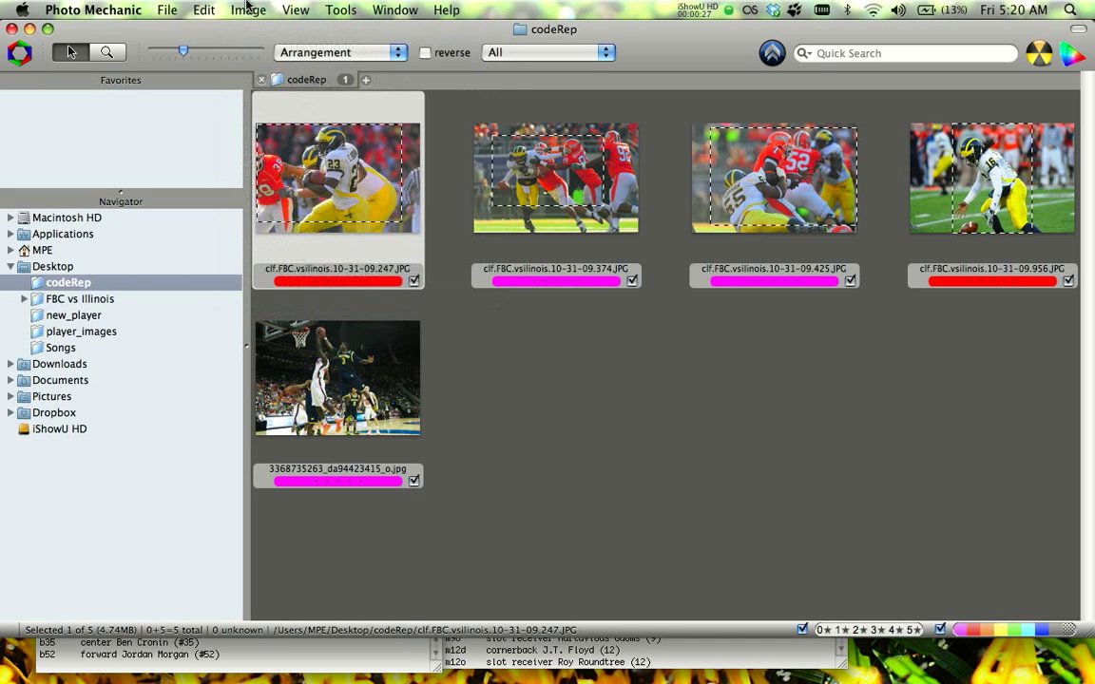
left_click(247, 9)
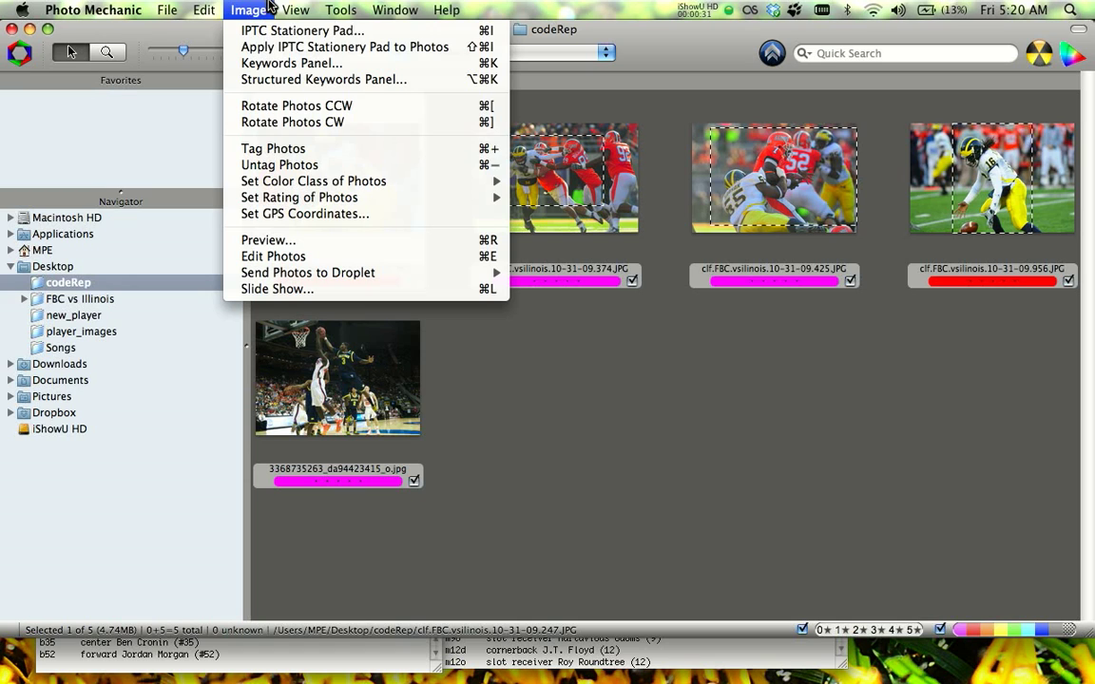
mouse_move(274, 148)
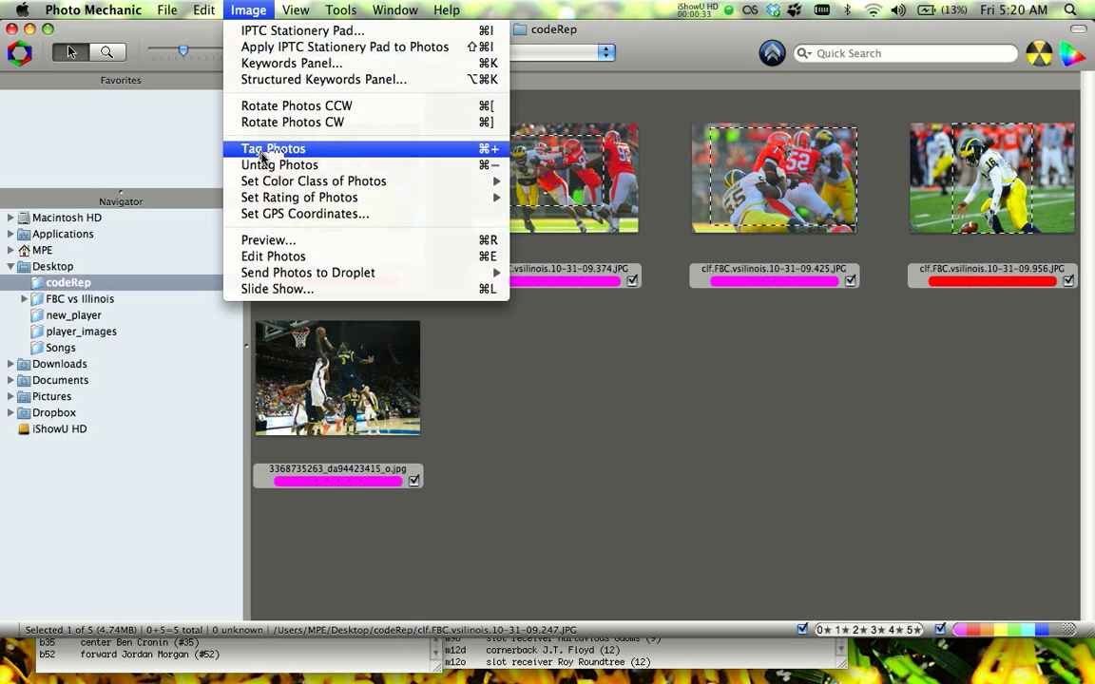
left_click(203, 9)
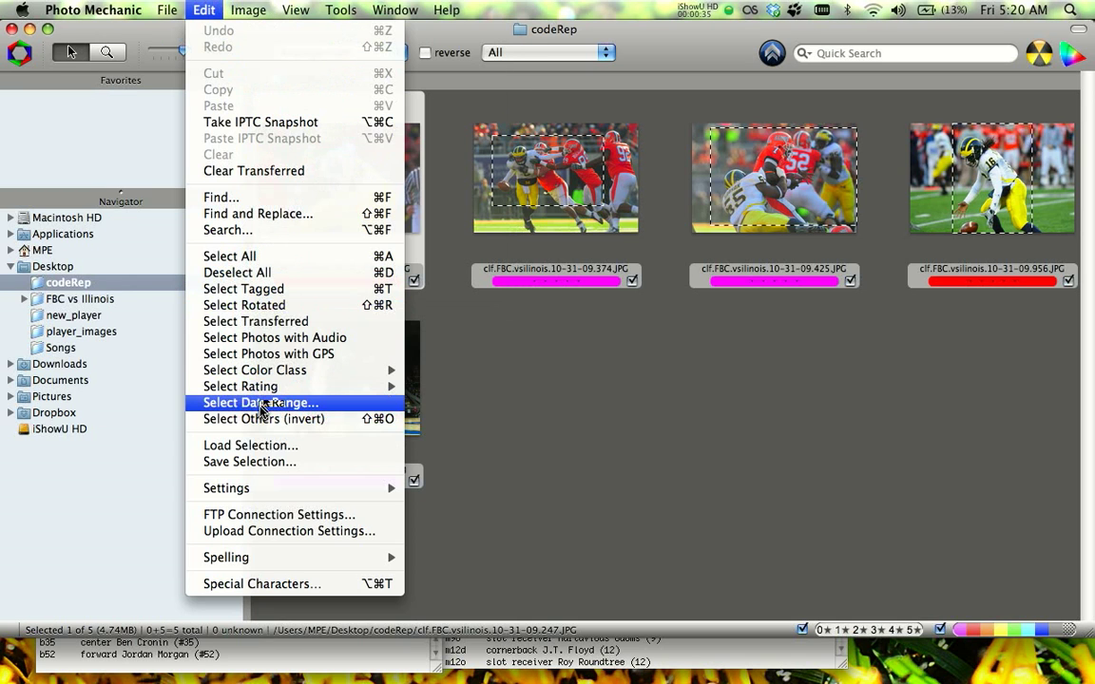
mouse_move(255, 486)
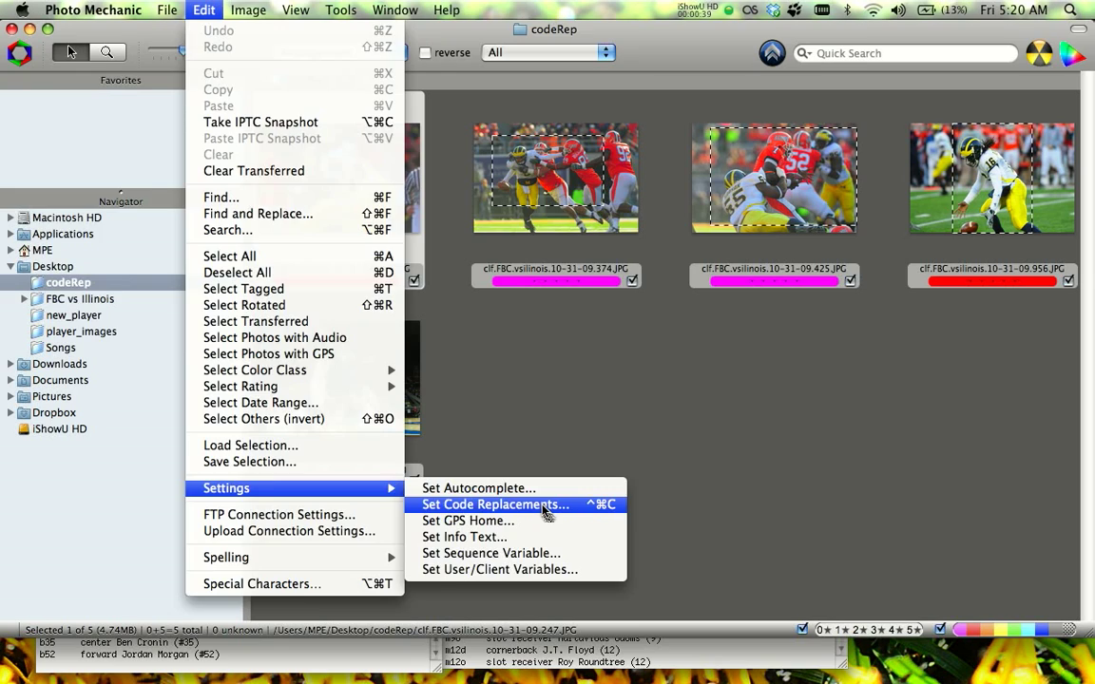
left_click(492, 506)
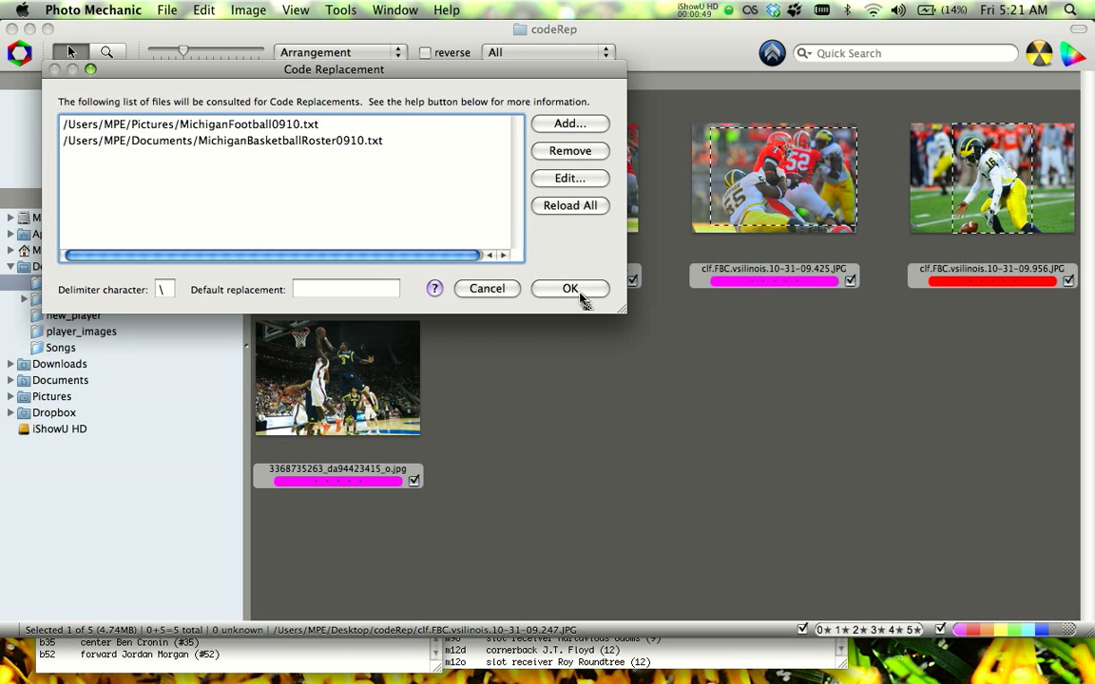
View MichiganFootball0910.txt in TextEdit and scroll through its code-to-name pairs
left_click(570, 289)
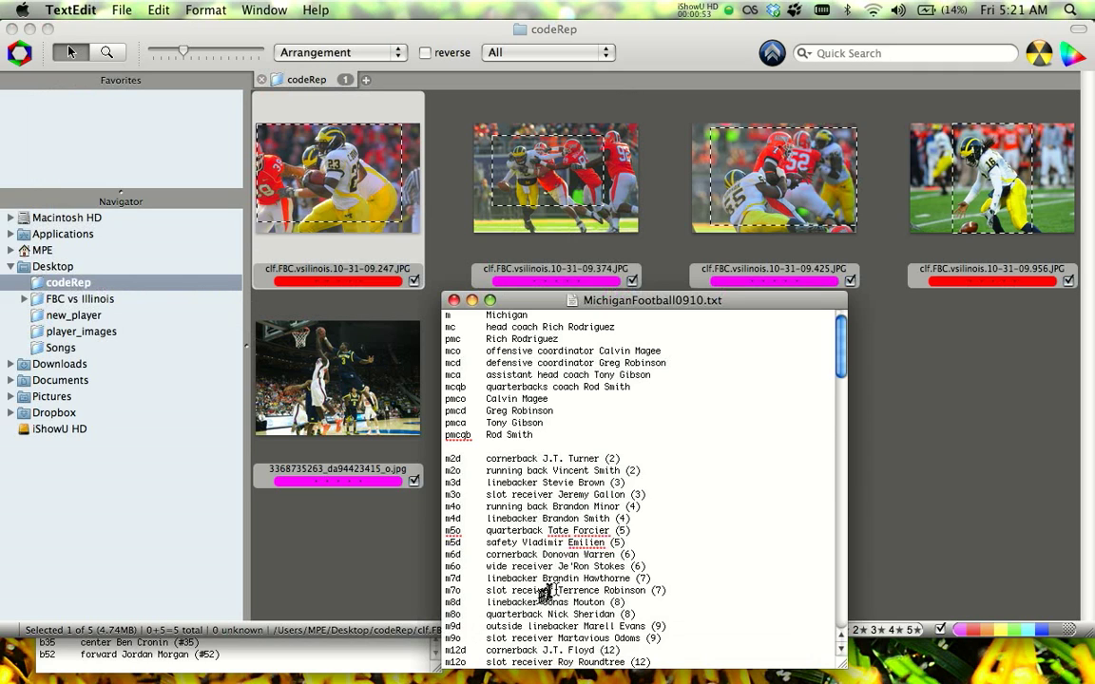
mouse_move(491, 498)
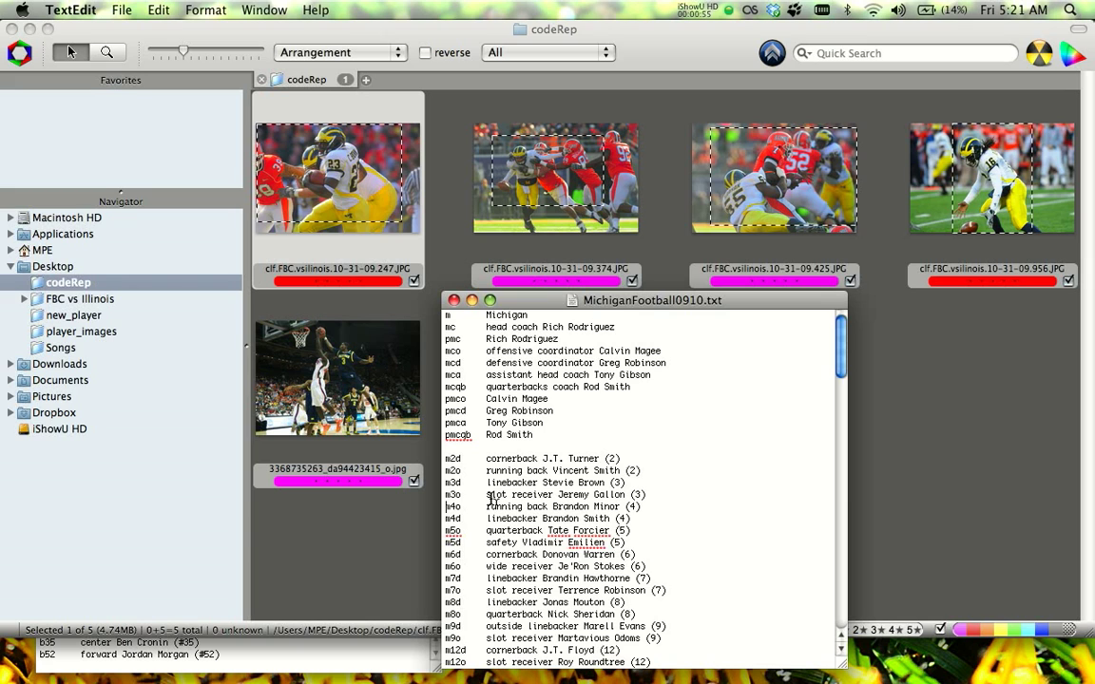
scroll("down", 3)
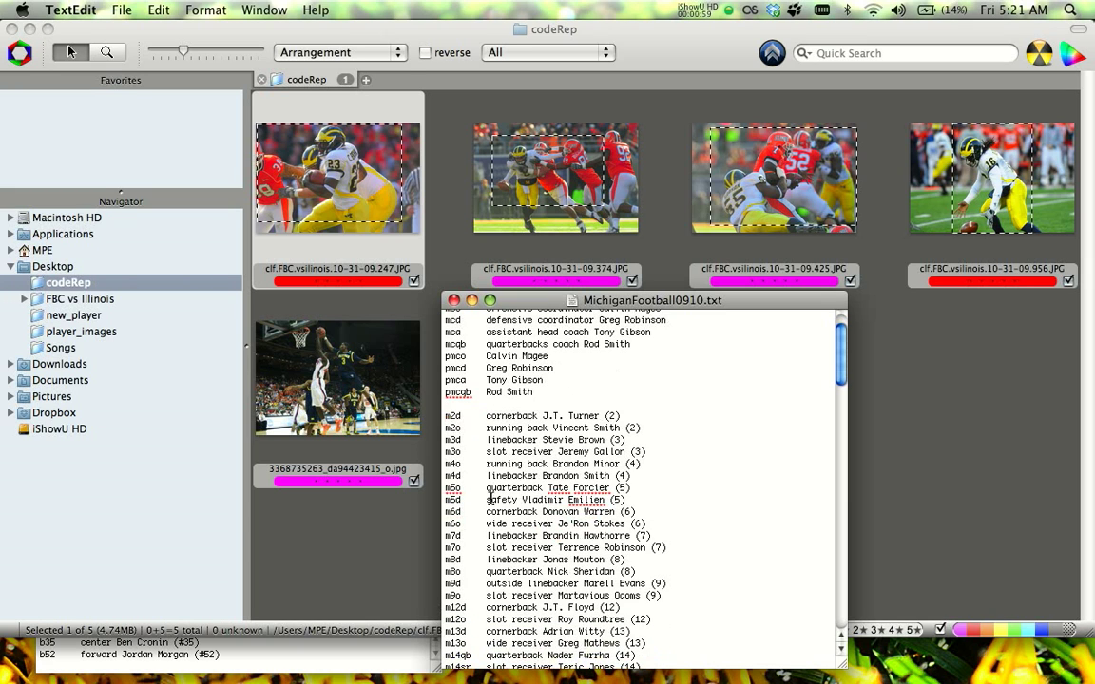
scroll("down", 3)
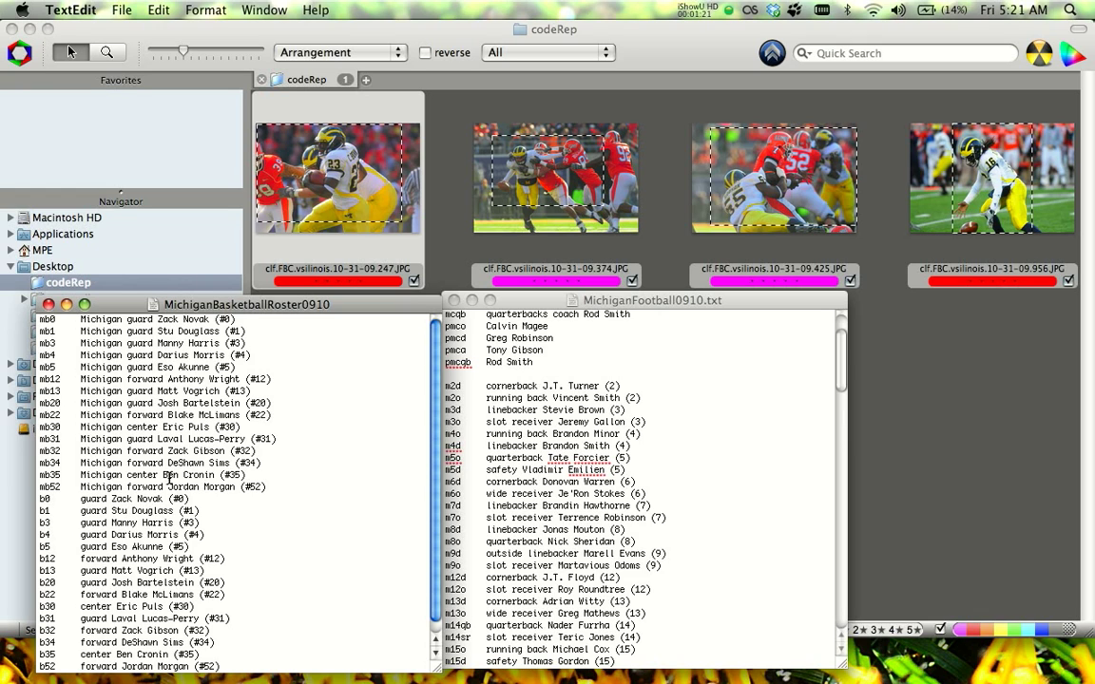
mouse_move(542, 430)
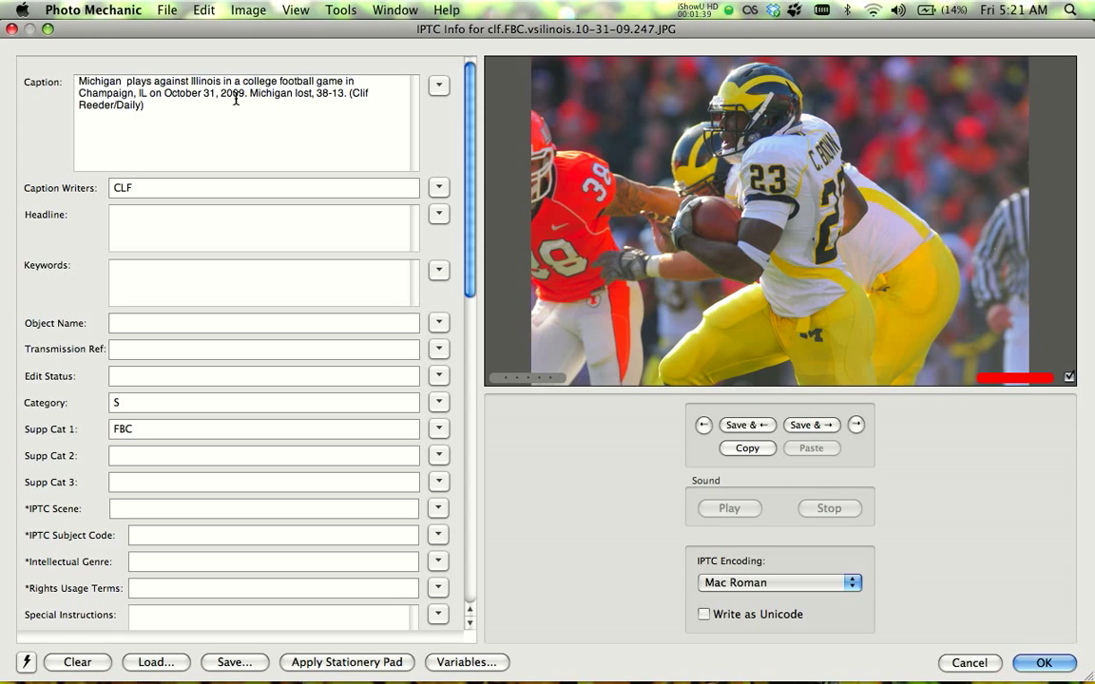
Enter \m23 in the Caption so it expands to running back Carlos Brown (23)
type("\\")
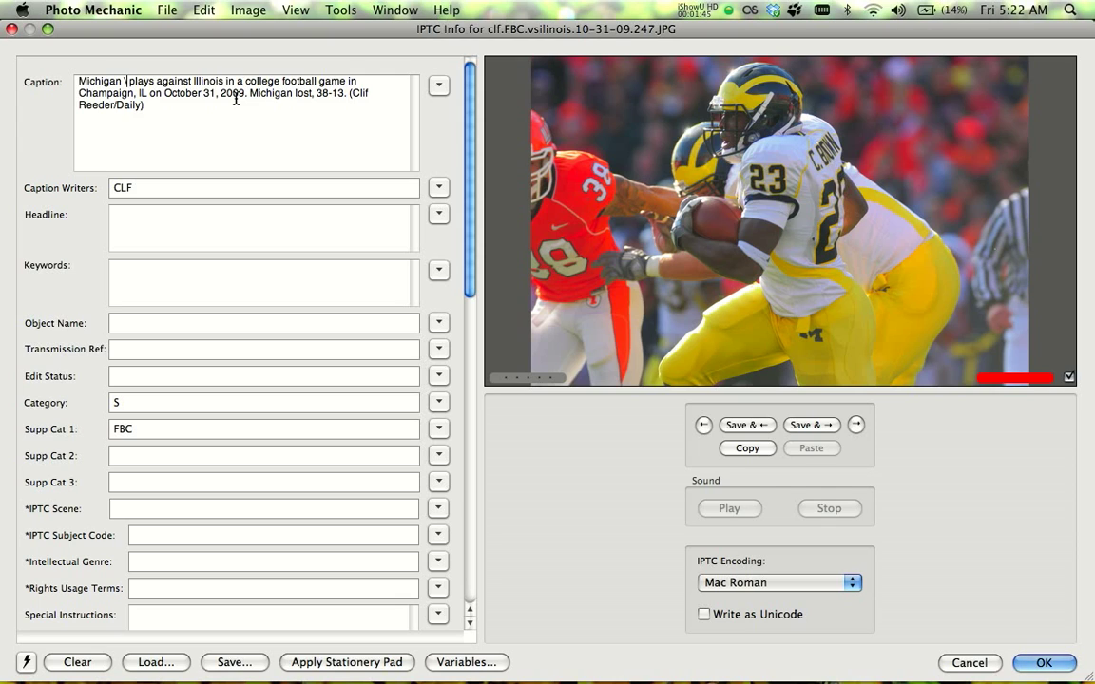
type("\\m23")
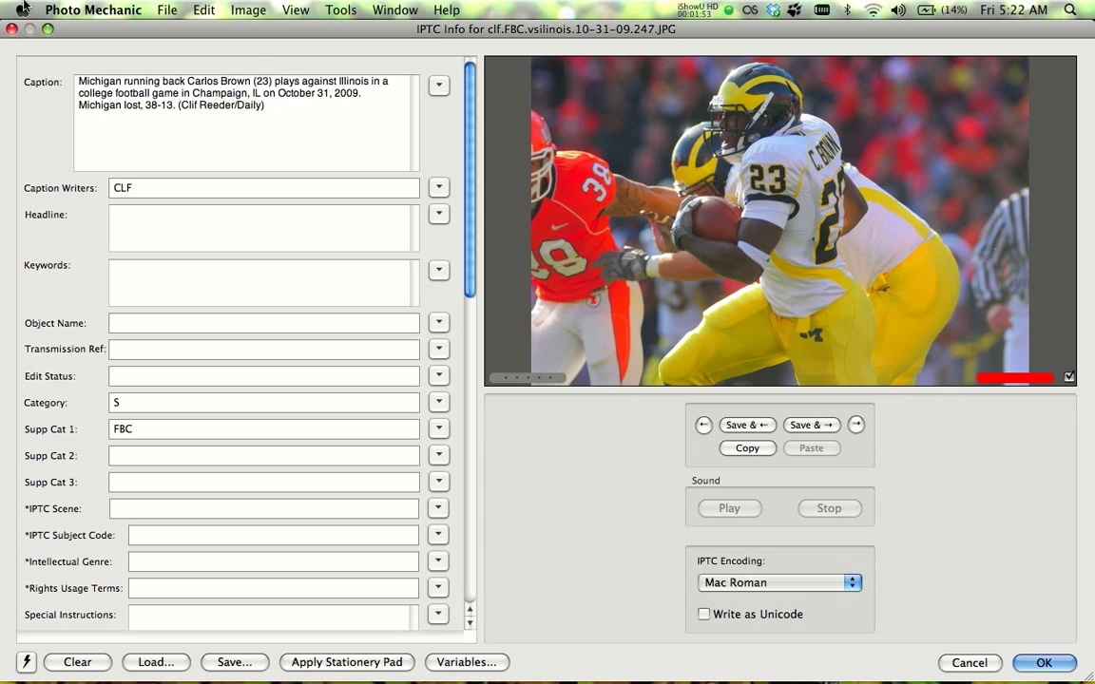
mouse_move(797, 414)
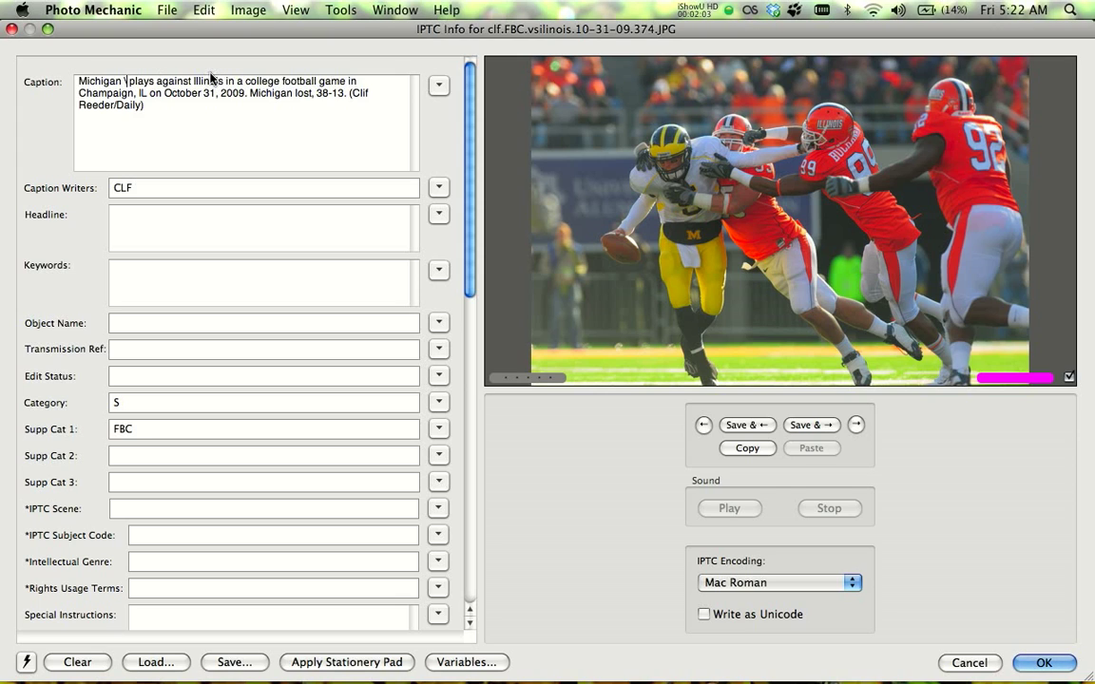
Caption the next two photos with \m5 (Tate Forcier) and Brandon Graham (55), saving each and advancing
type("\\m5")
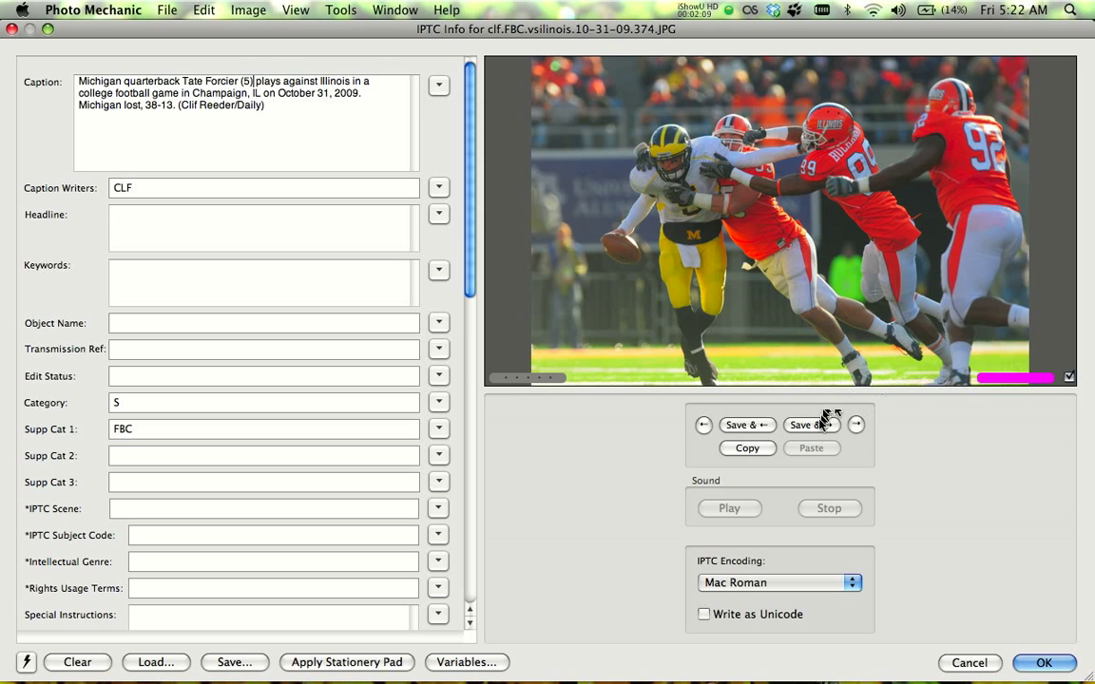
left_click(810, 426)
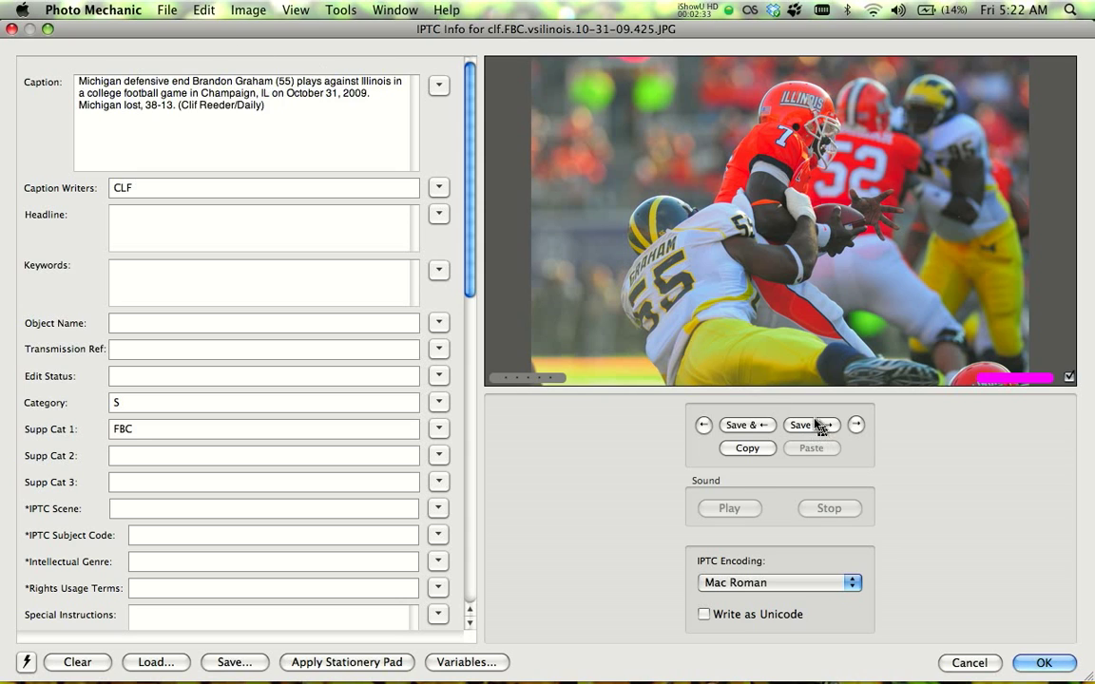
left_click(812, 426)
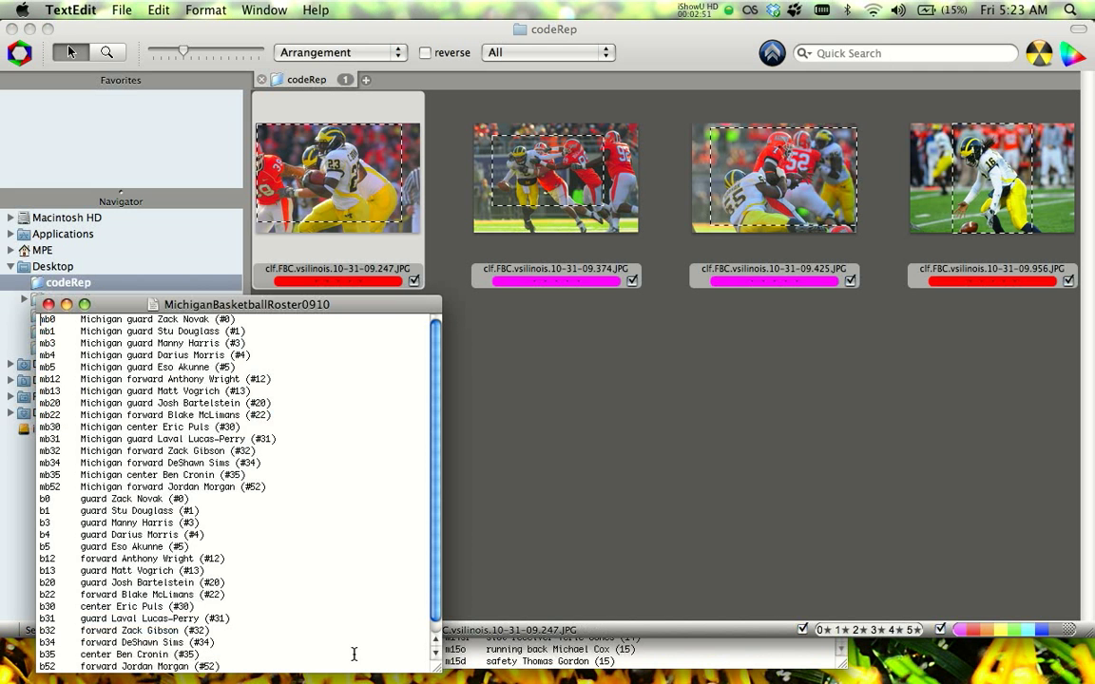
mouse_move(122, 348)
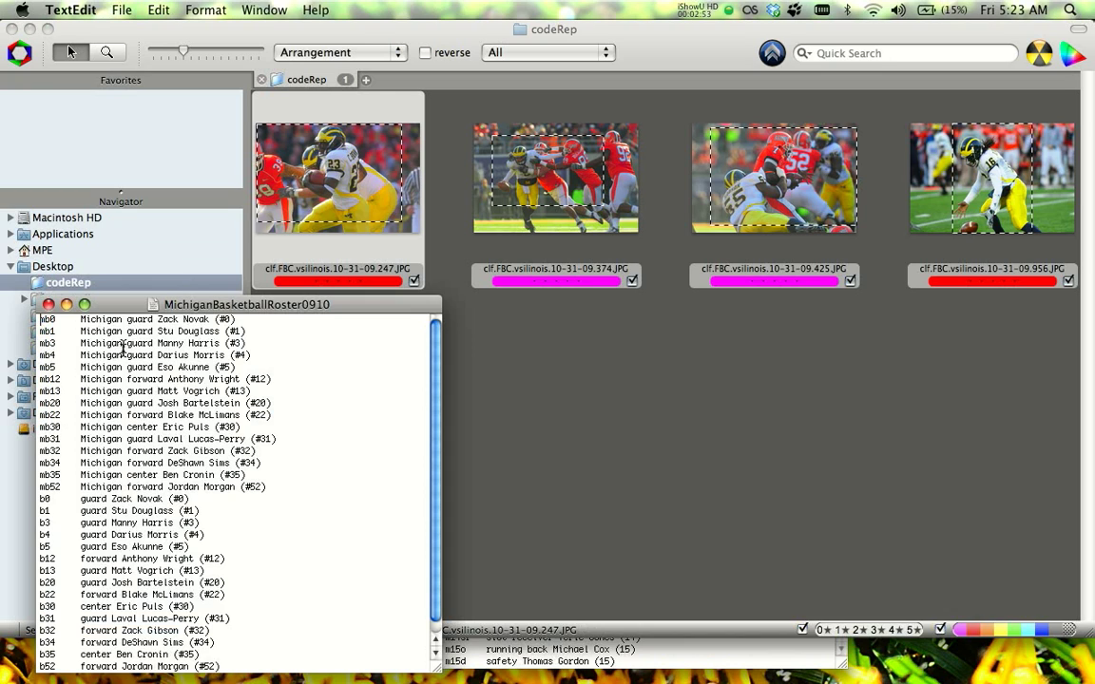
mouse_move(283, 400)
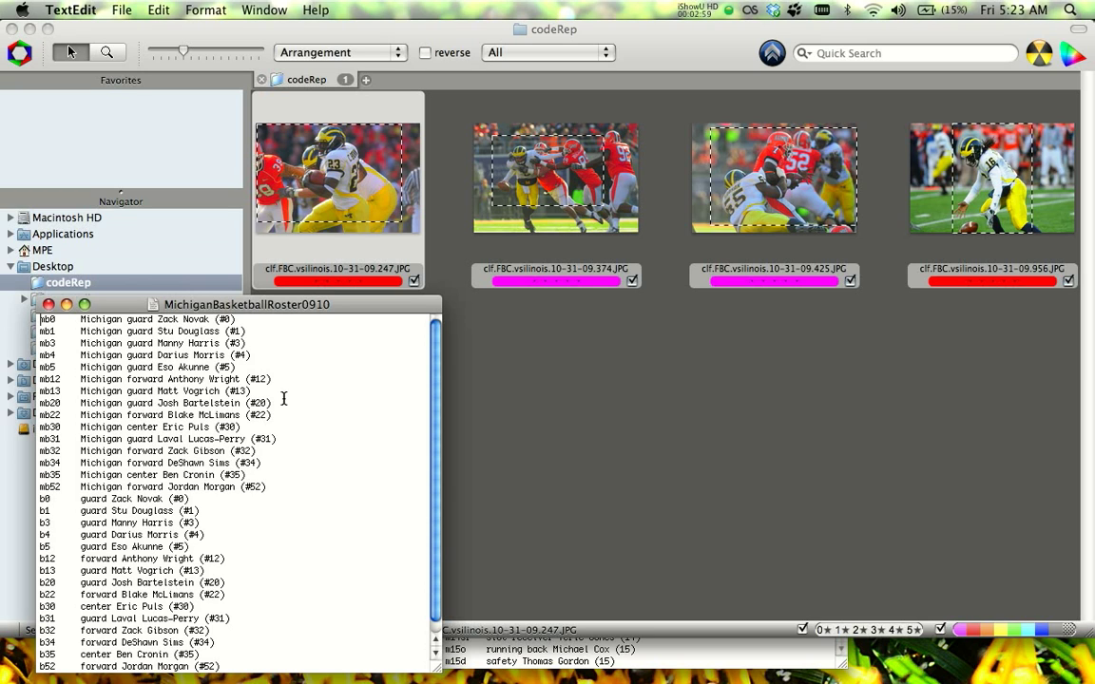
mouse_move(80, 350)
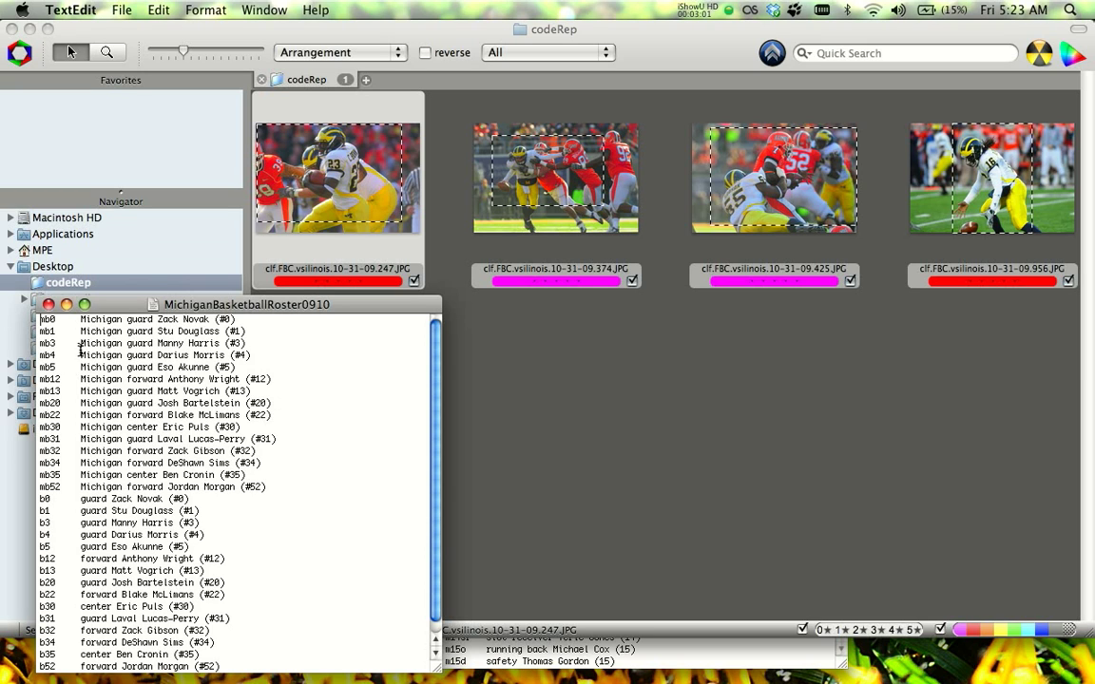
Select an entry in the MichiganBasketballRoster0910 code list in TextEdit
double_click(161, 331)
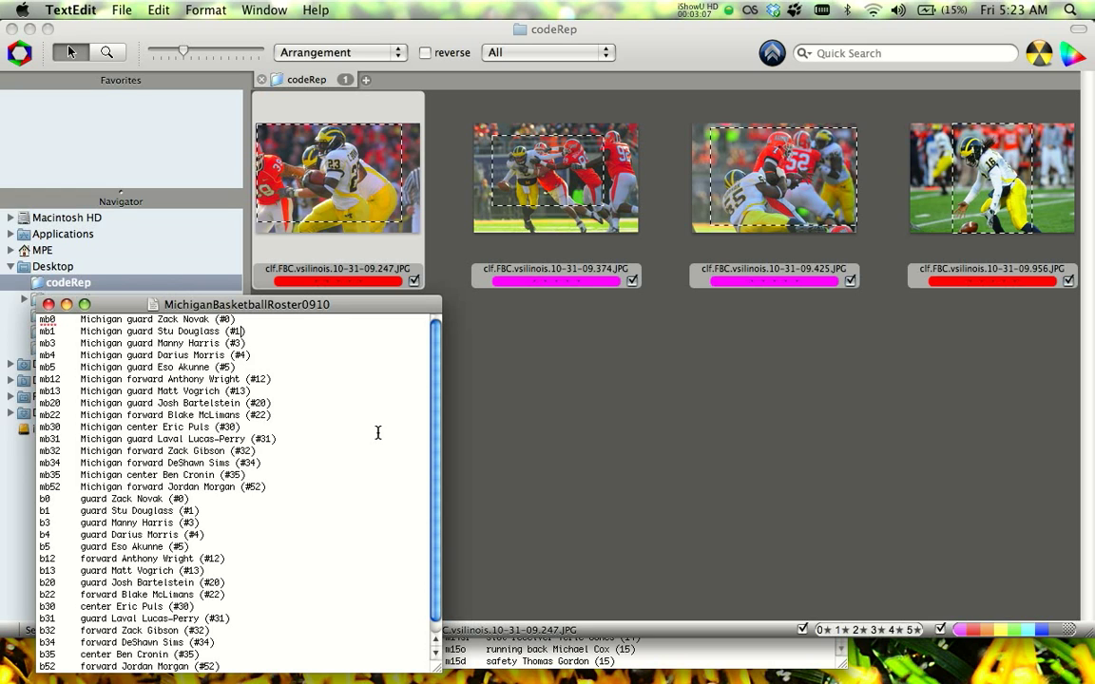
mouse_move(666, 456)
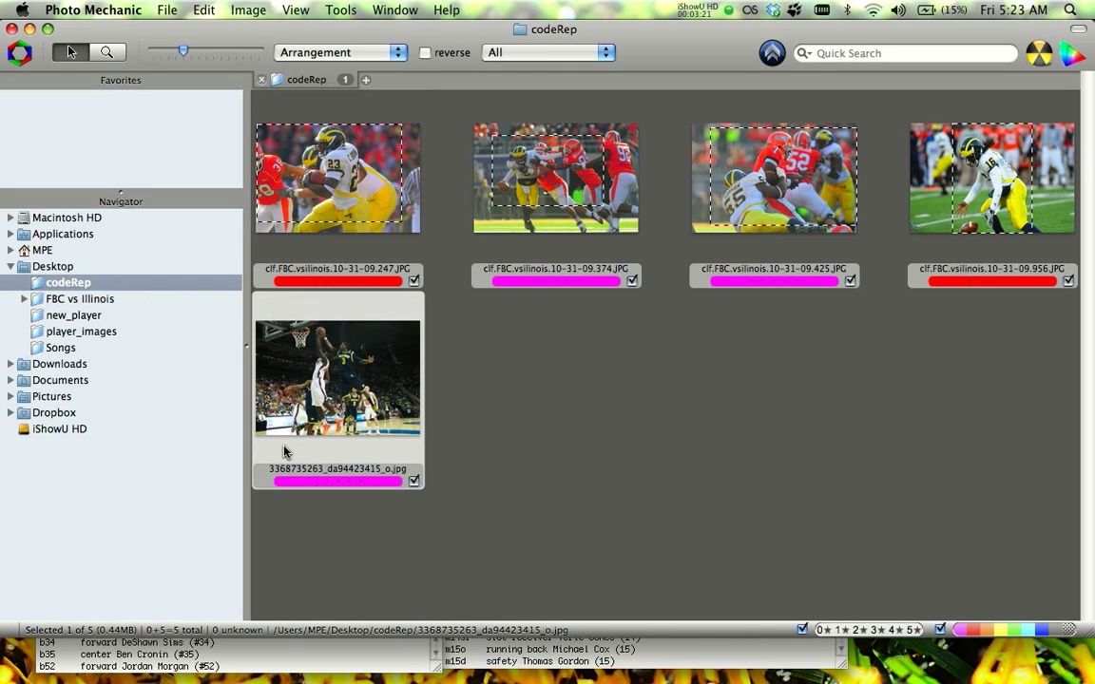
Caption the basketball photo 'guard Manny Harris (#3)' and confirm the IPTC Info
double_click(339, 378)
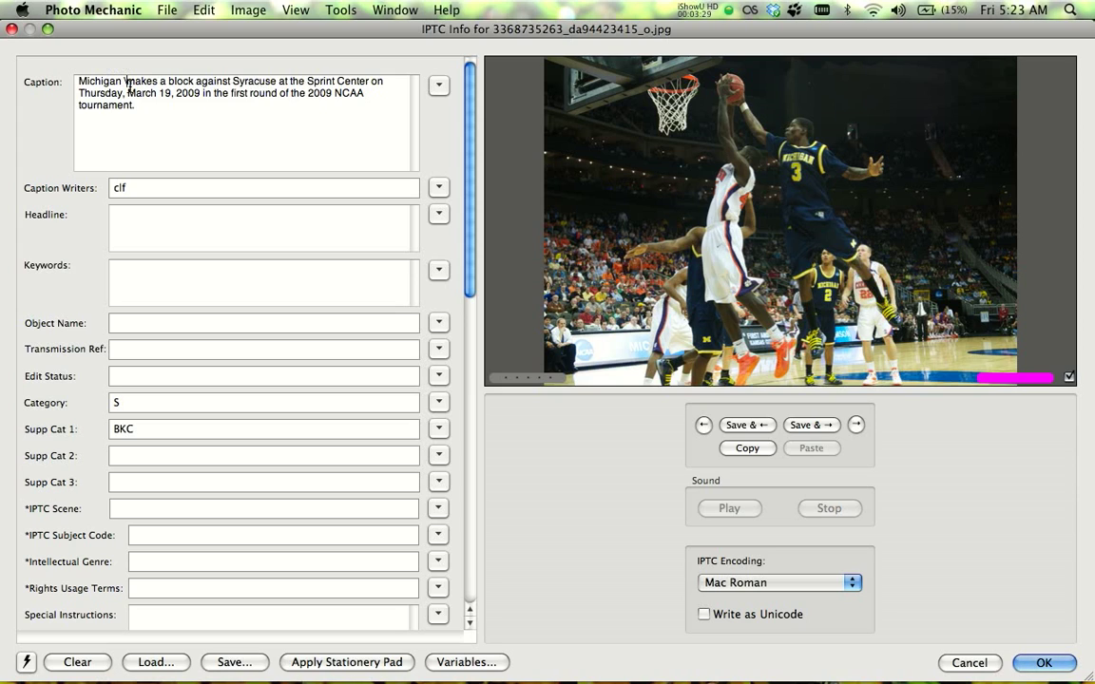
type("guard Manny Harris (#3)")
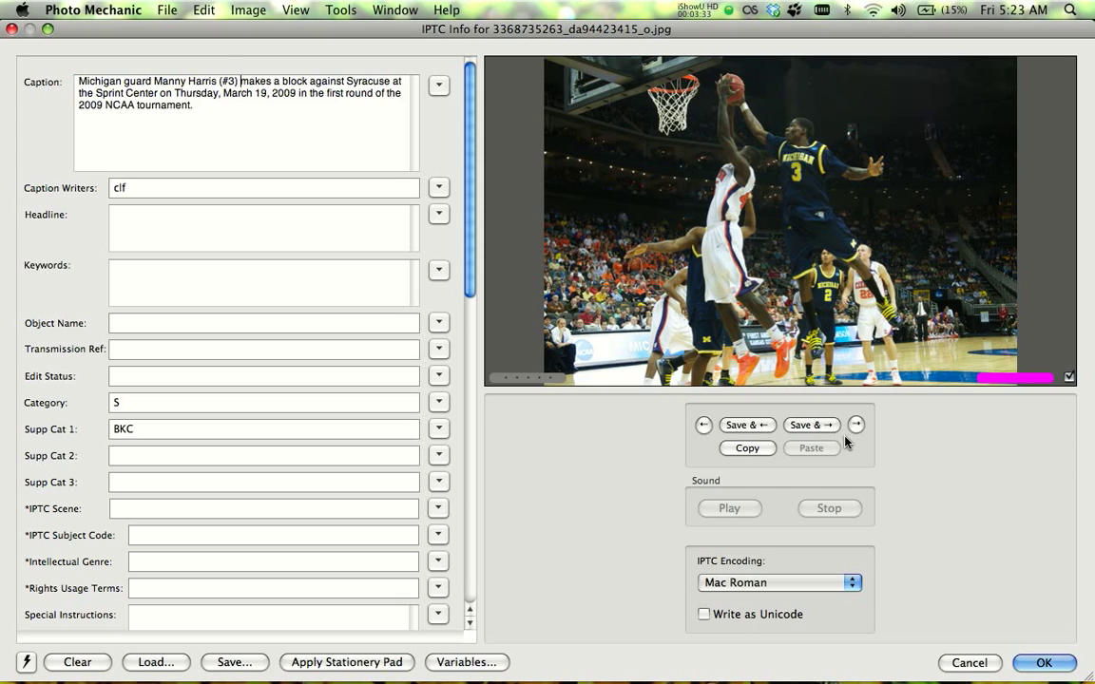
mouse_move(1044, 662)
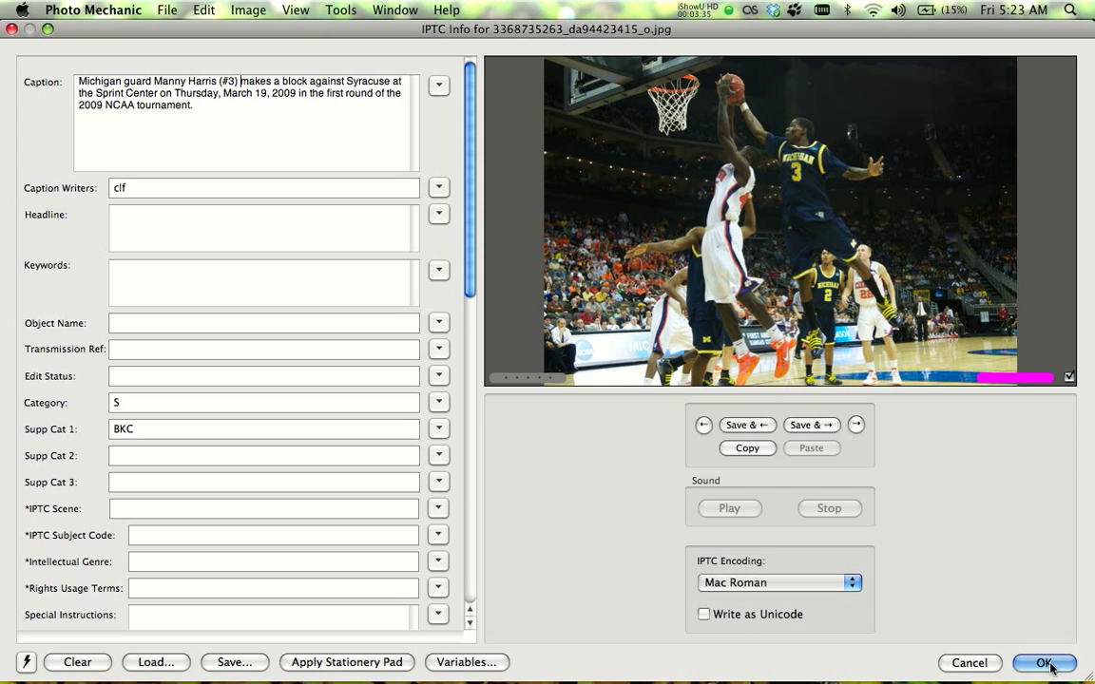
left_click(1044, 662)
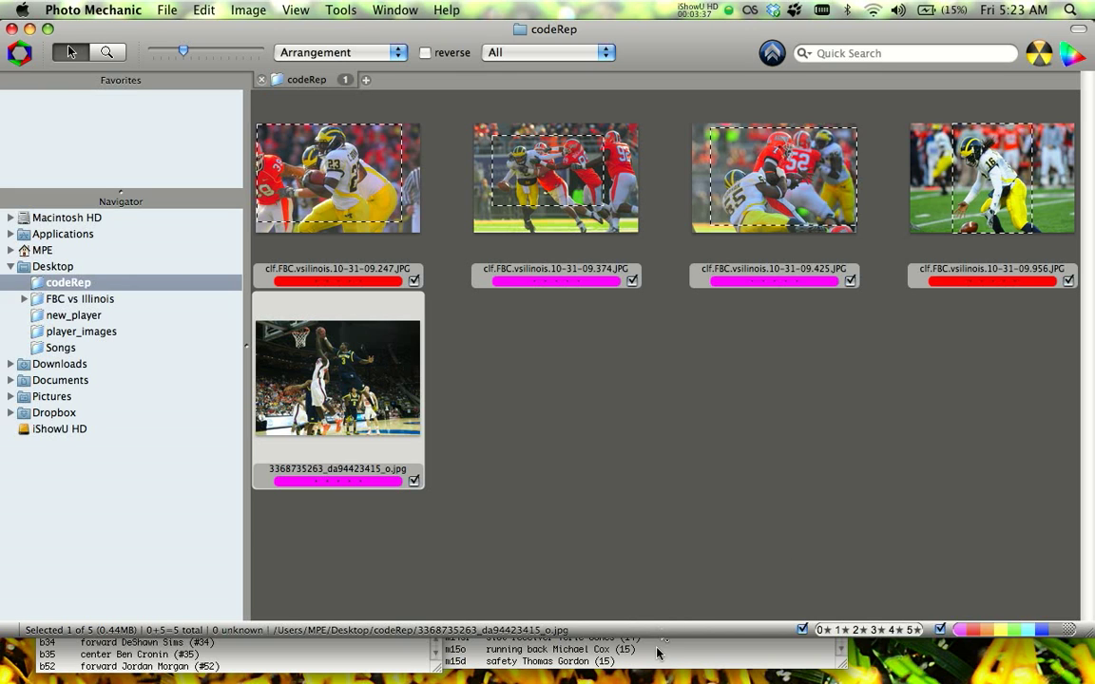